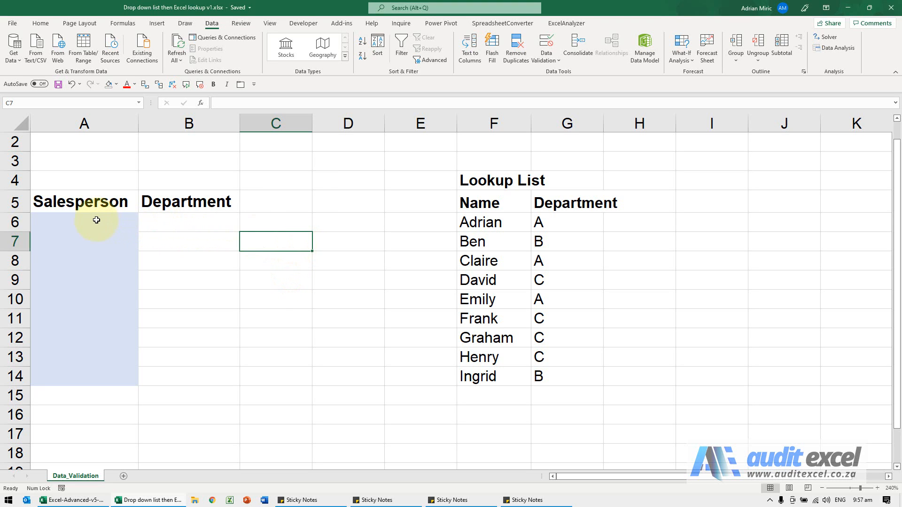
Select the first Salesperson cell A6 to begin the drop-down range A6:A14
click(77, 222)
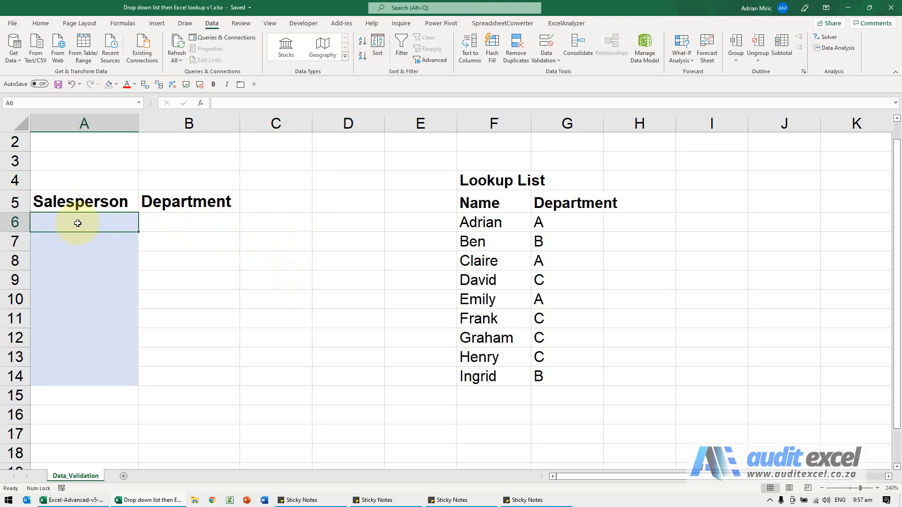
mouse_move(494, 379)
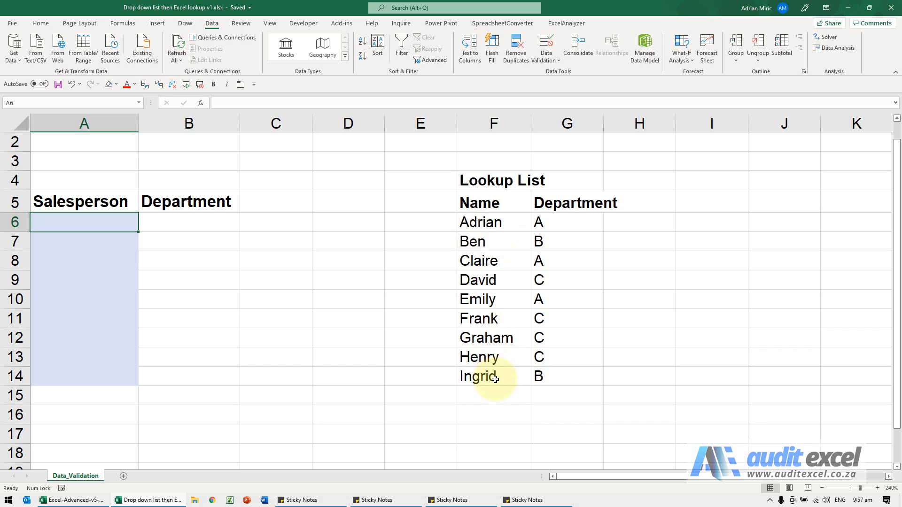
mouse_move(201, 214)
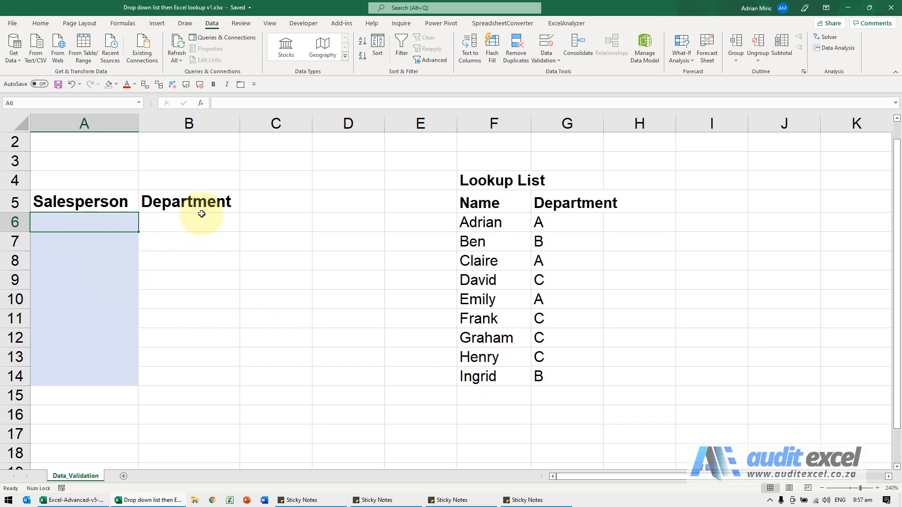
mouse_move(572, 235)
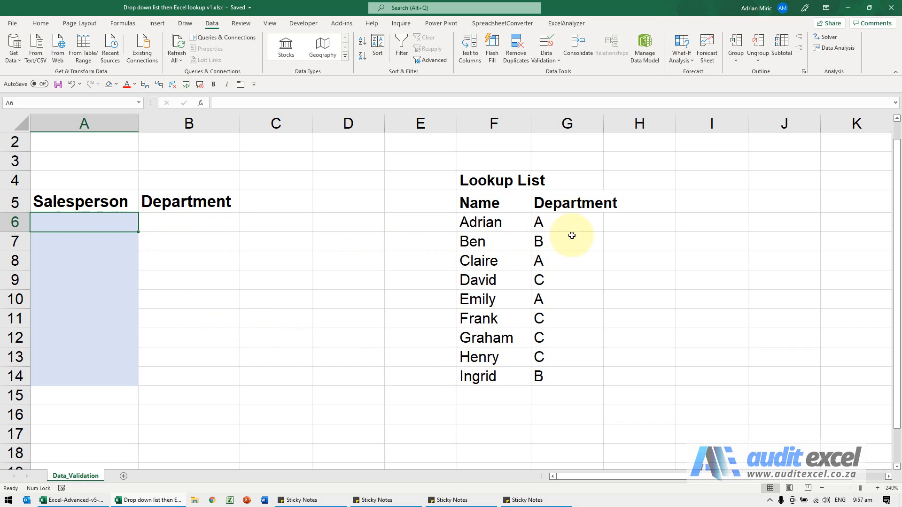
mouse_move(66, 233)
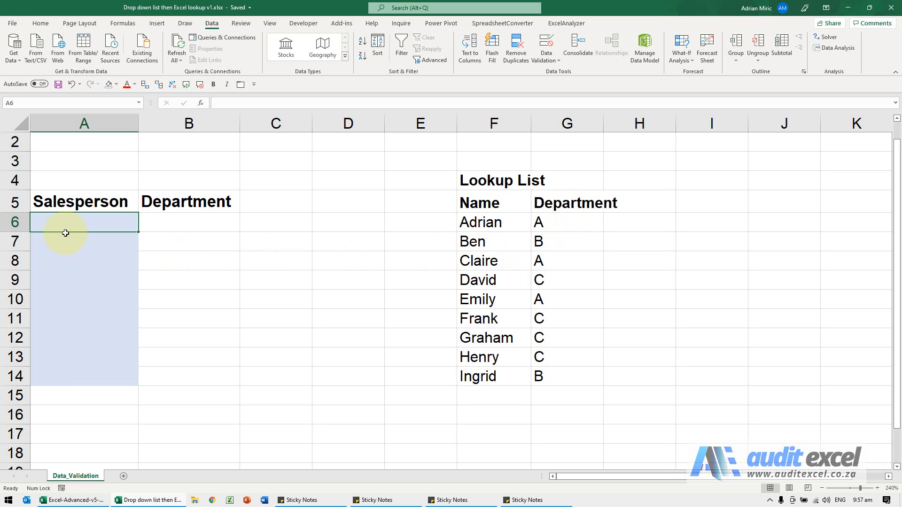
mouse_move(68, 227)
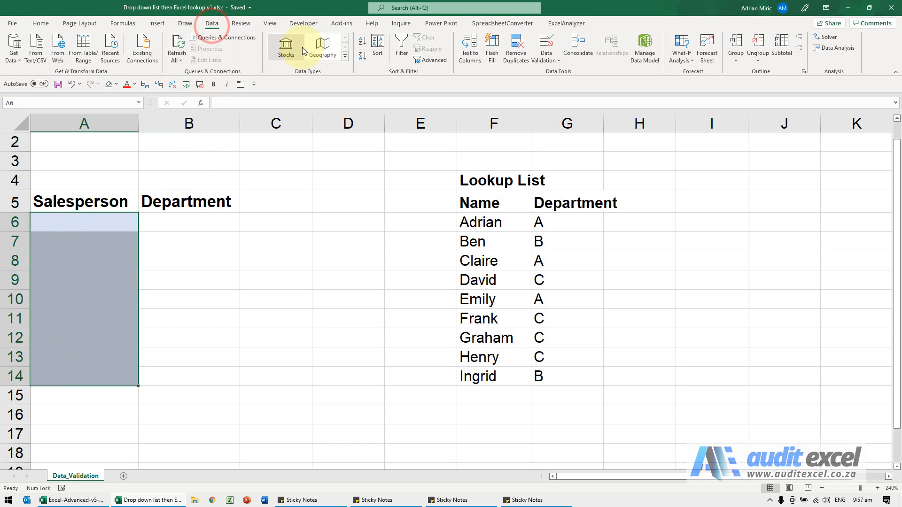
Add List data validation with the names F6:F14 (Adrian to Ingrid) as the source
click(545, 42)
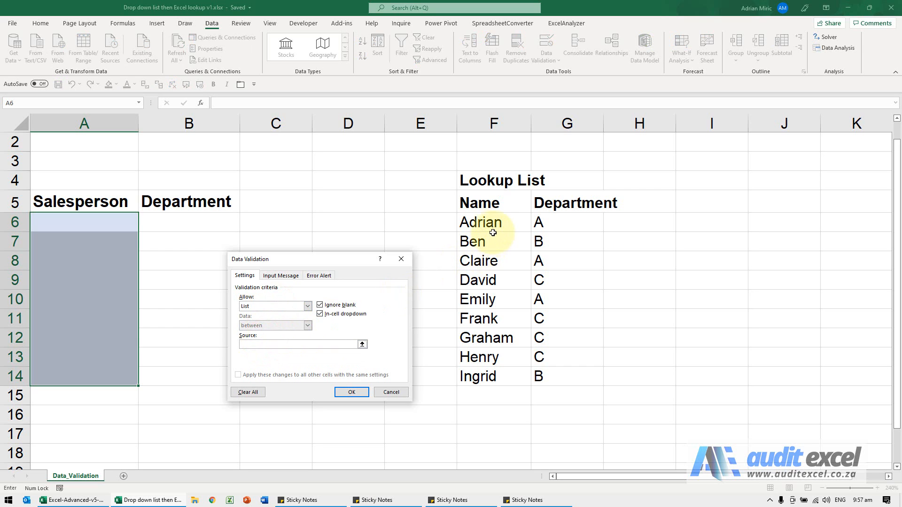
drag(480, 222, 480, 376)
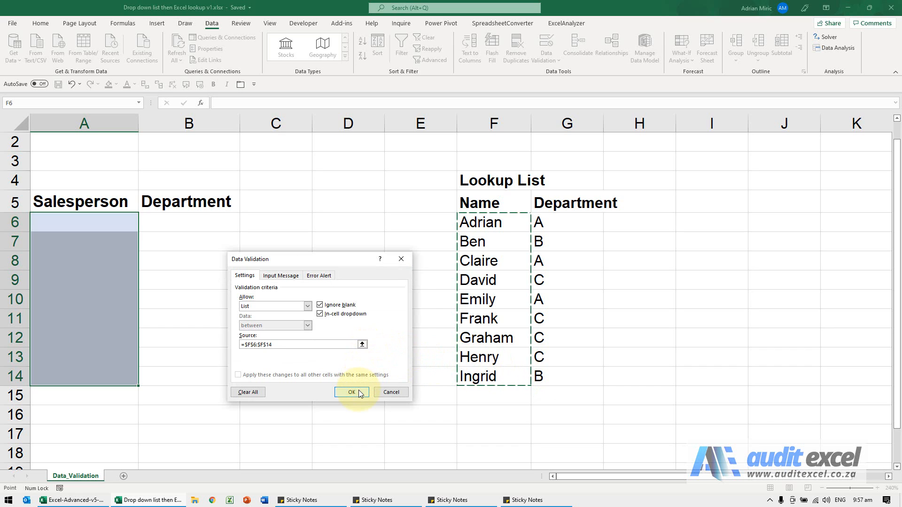
Confirm the validation, pick Ben from the A6 drop-down, and move to Department cell B6
click(351, 393)
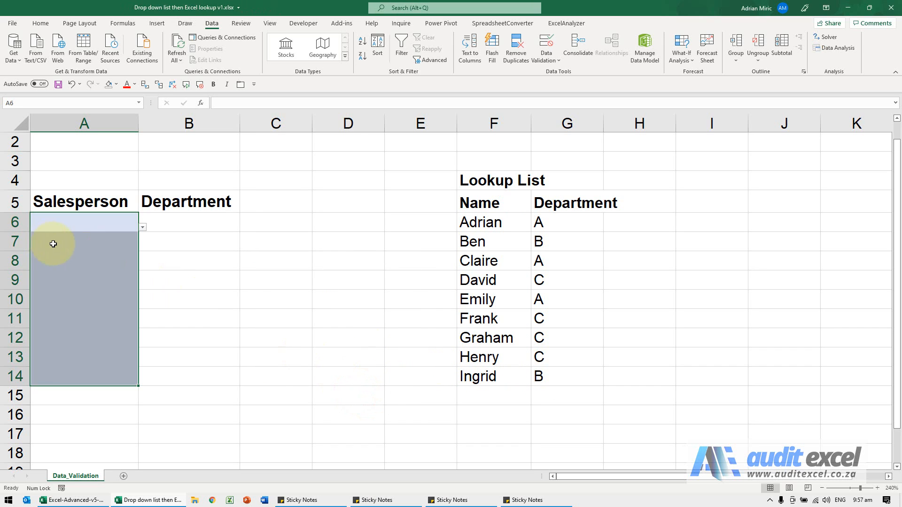
click(109, 243)
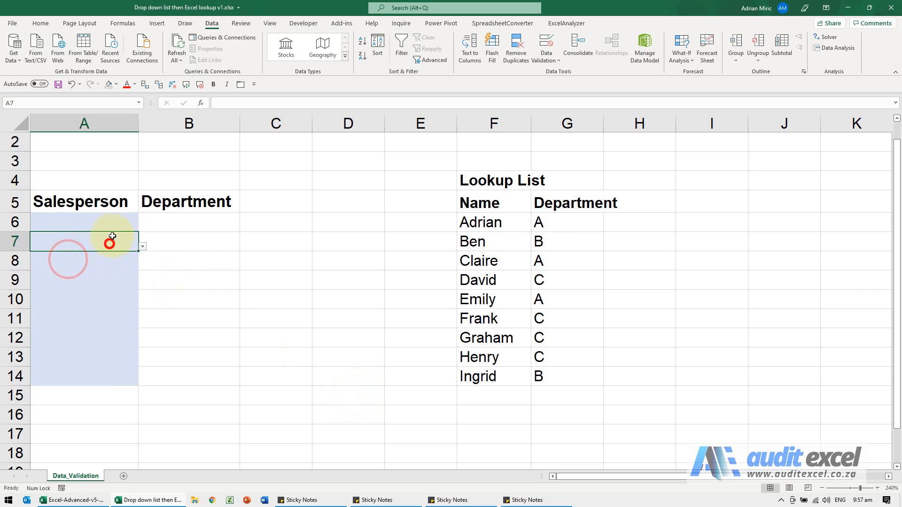
click(142, 226)
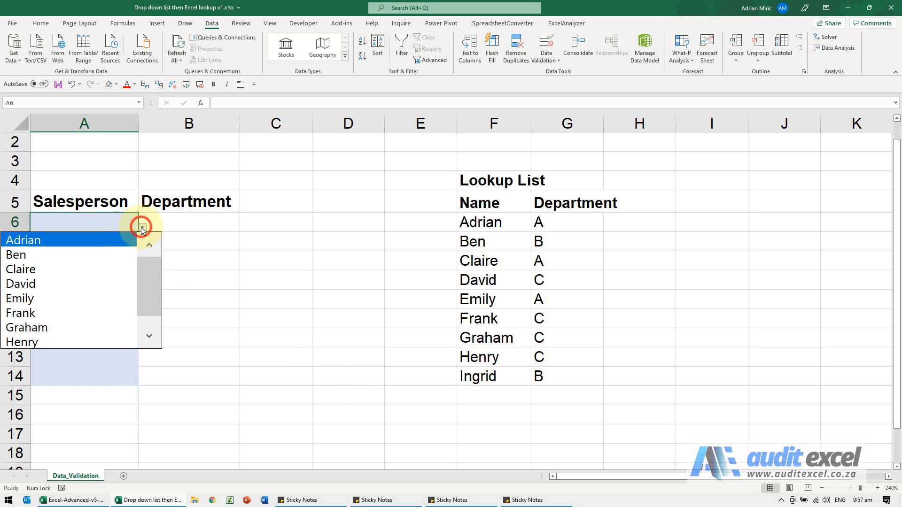
click(15, 254)
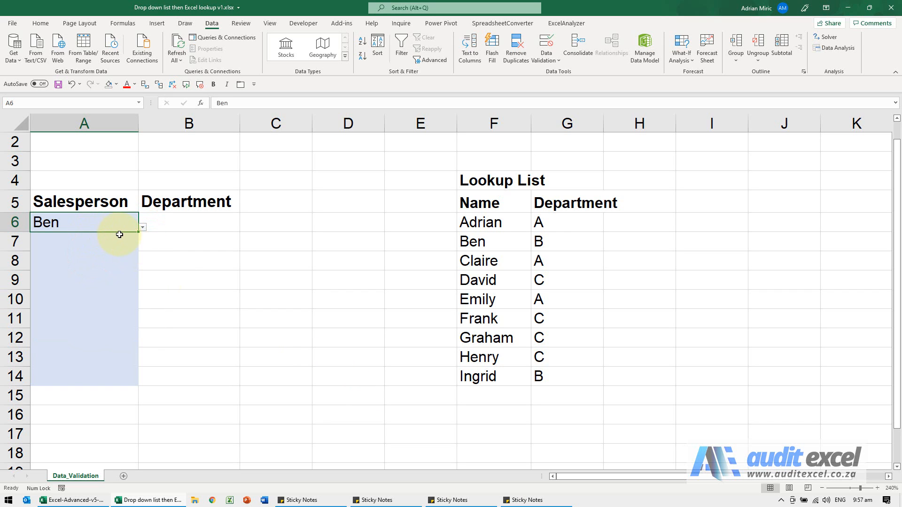
click(177, 222)
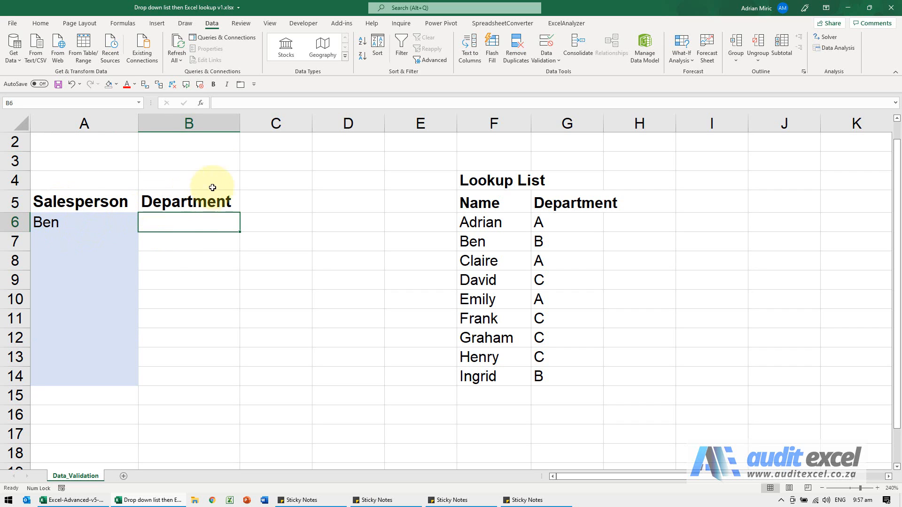
Insert a VLOOKUP function in B6 via the function finder
text(=)
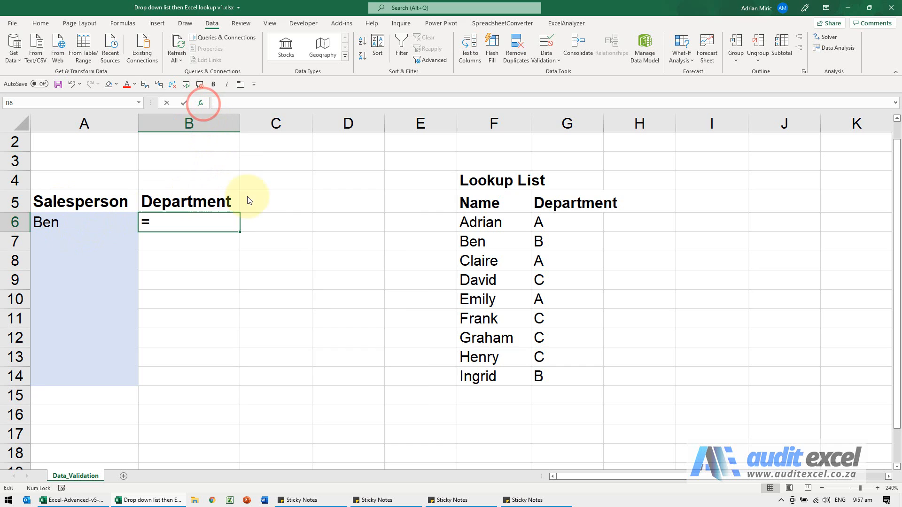
click(199, 103)
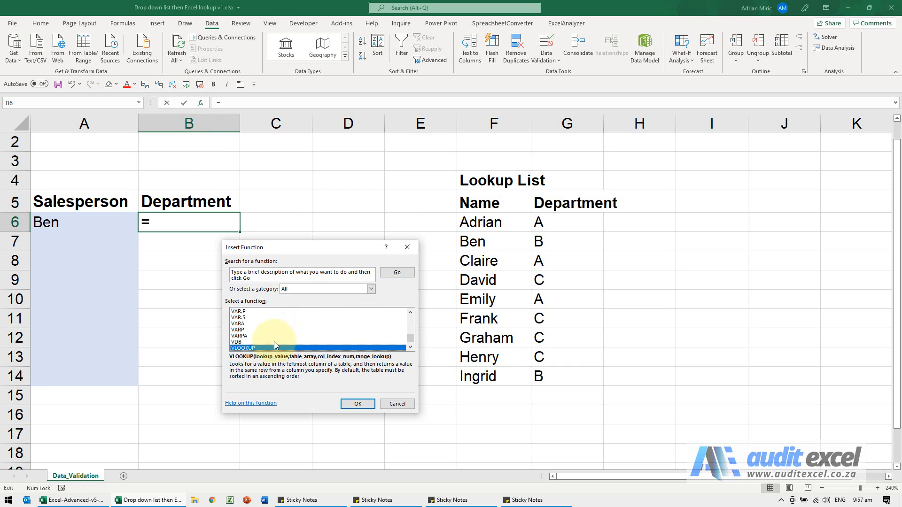
click(357, 404)
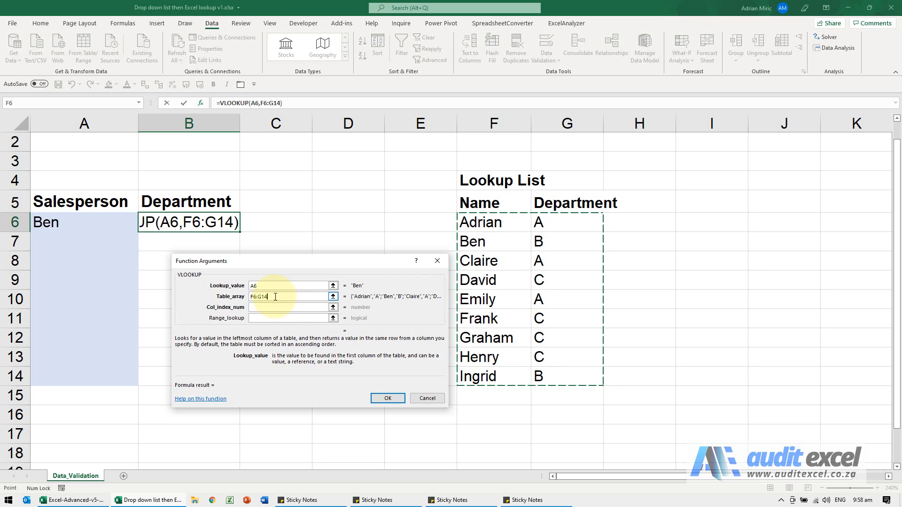
Make the table array absolute $F$6:$G$14, set column index 2 and range lookup false
key(F4)
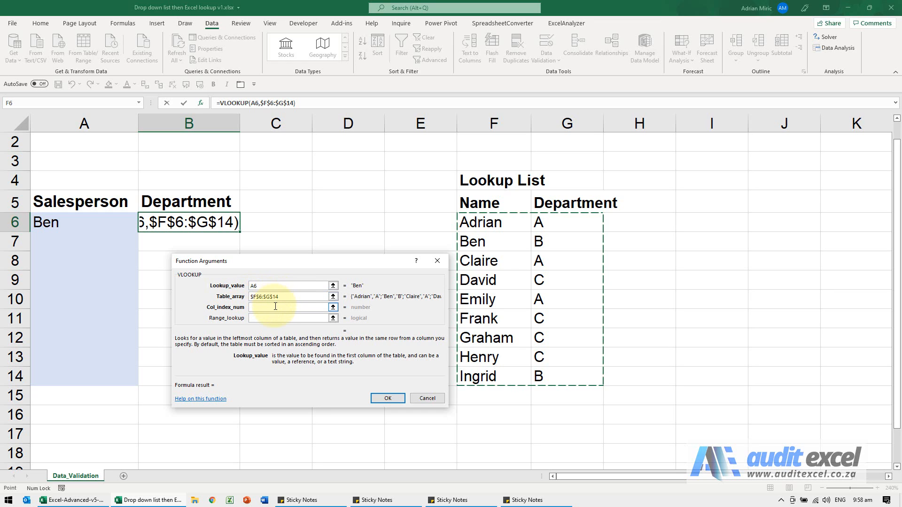
click(281, 308)
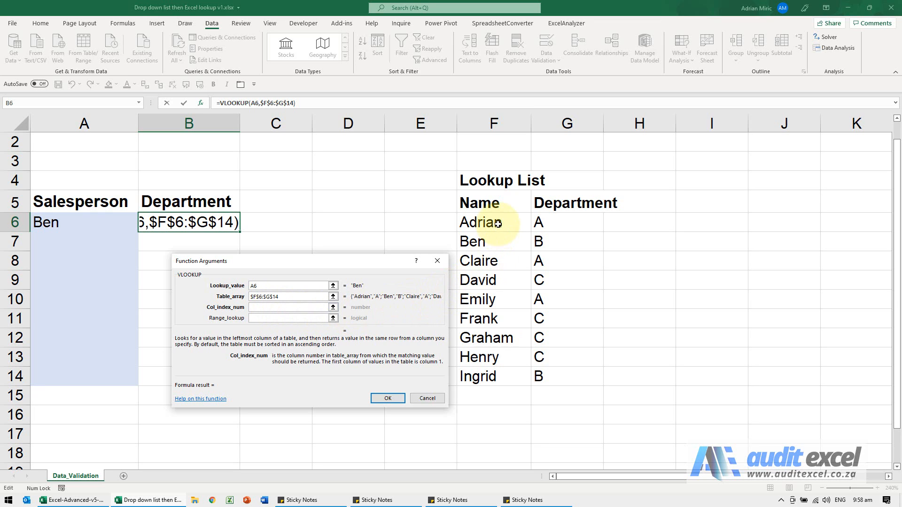
mouse_move(551, 237)
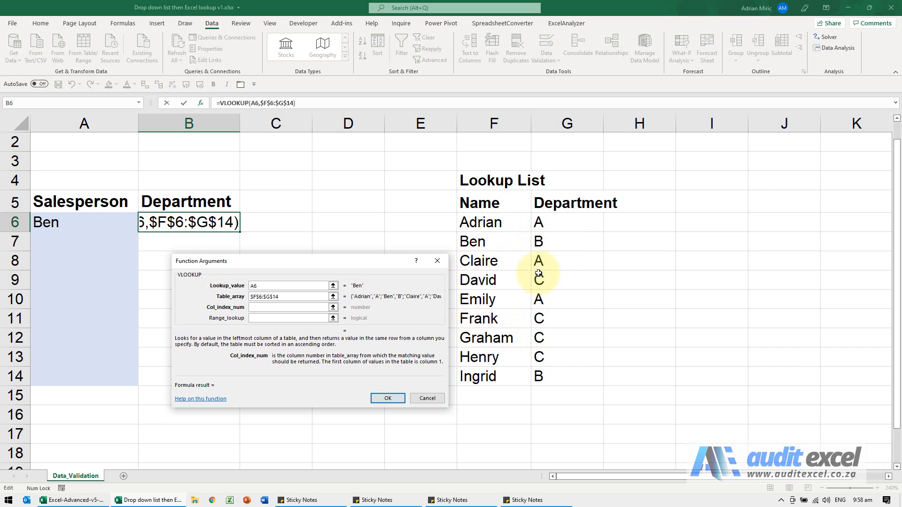
click(290, 307)
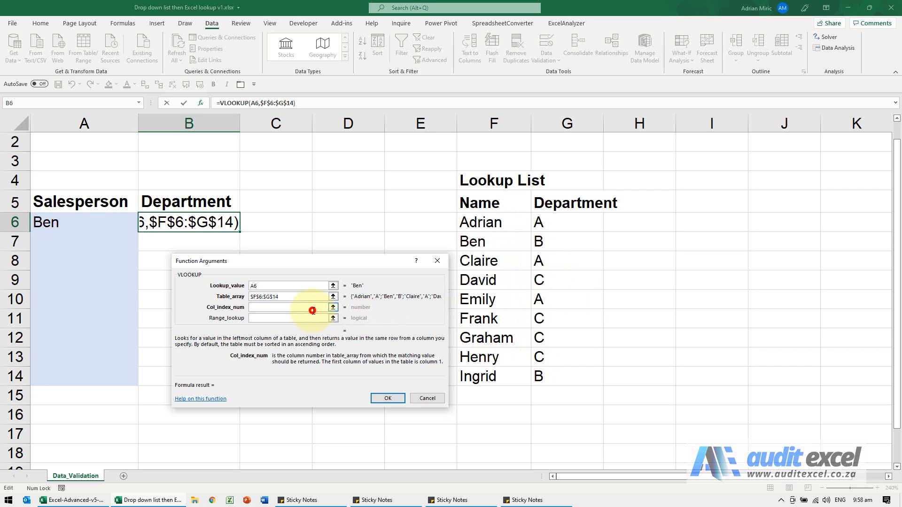
text(2)
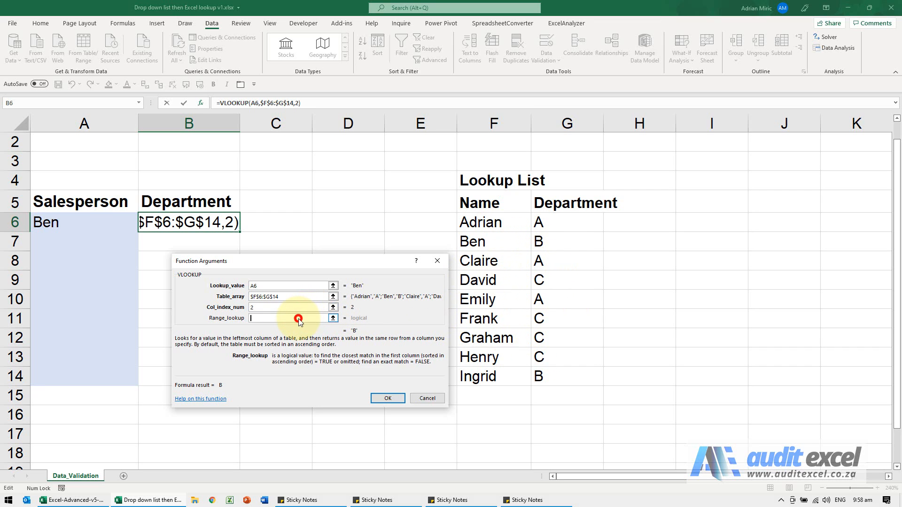
text(false)
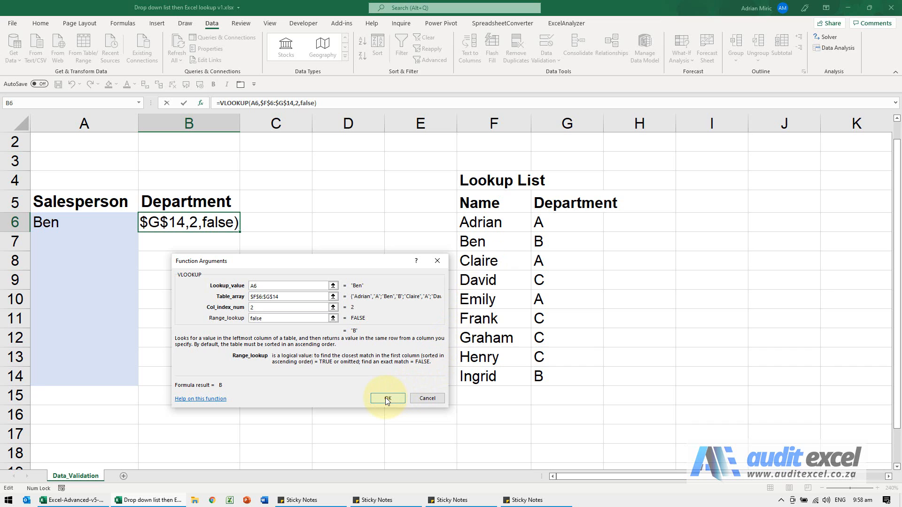
Confirm the VLOOKUP, fill it down to B14, and pick David in A7 returning department C
click(387, 398)
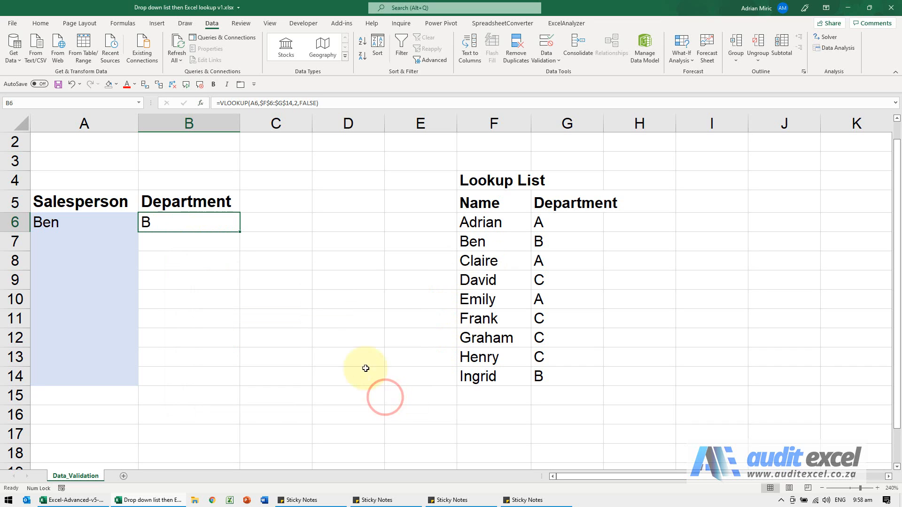
mouse_move(171, 219)
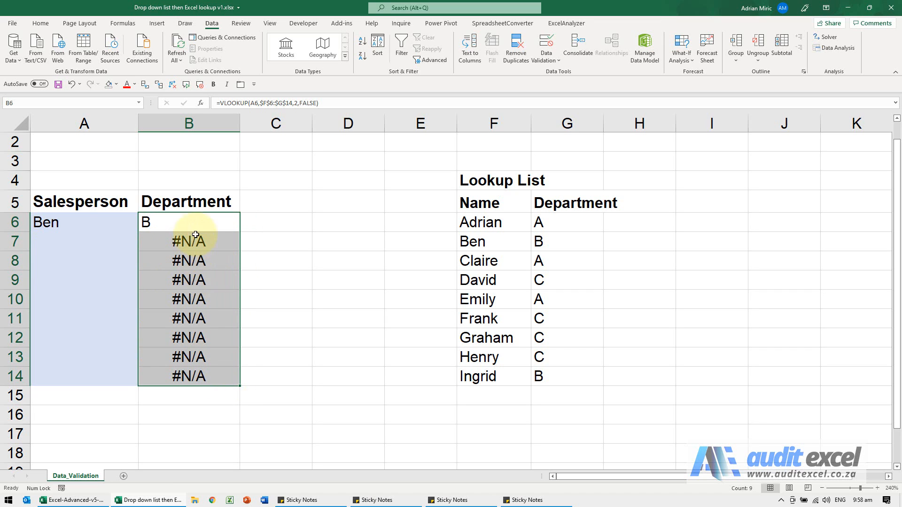
mouse_move(64, 240)
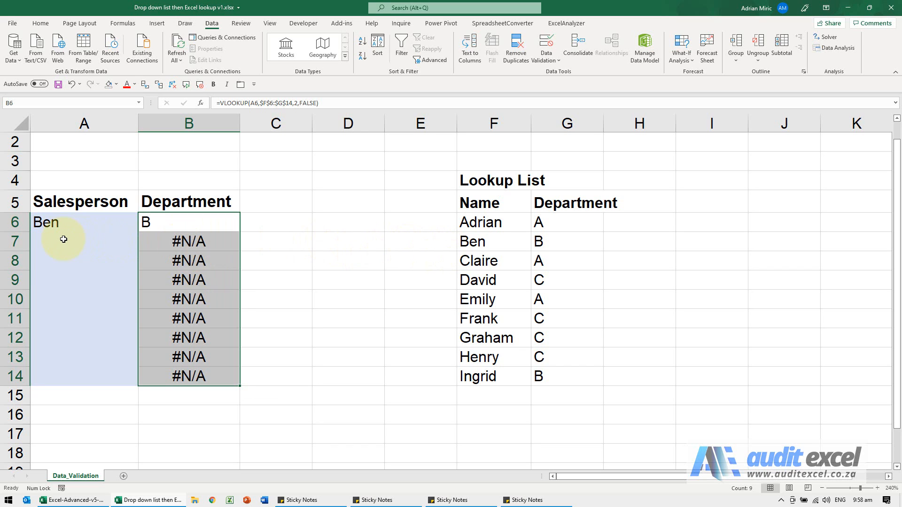
click(141, 242)
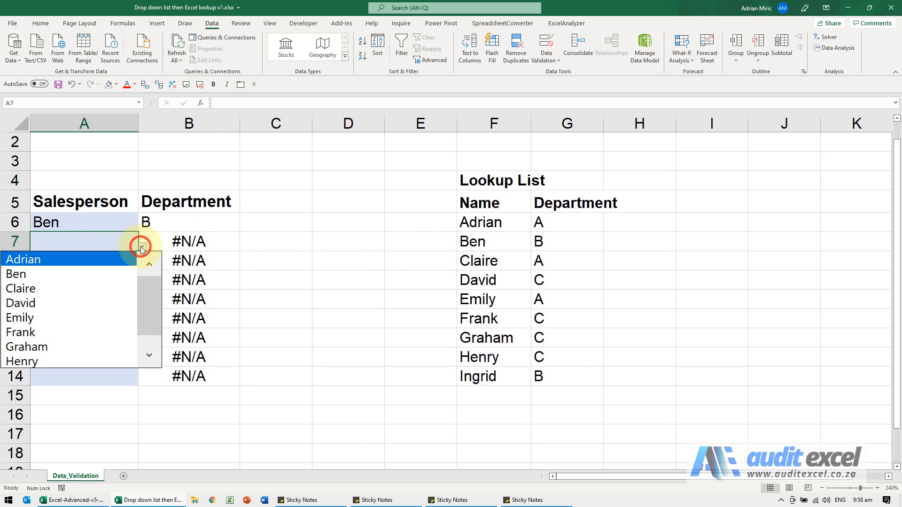
click(21, 303)
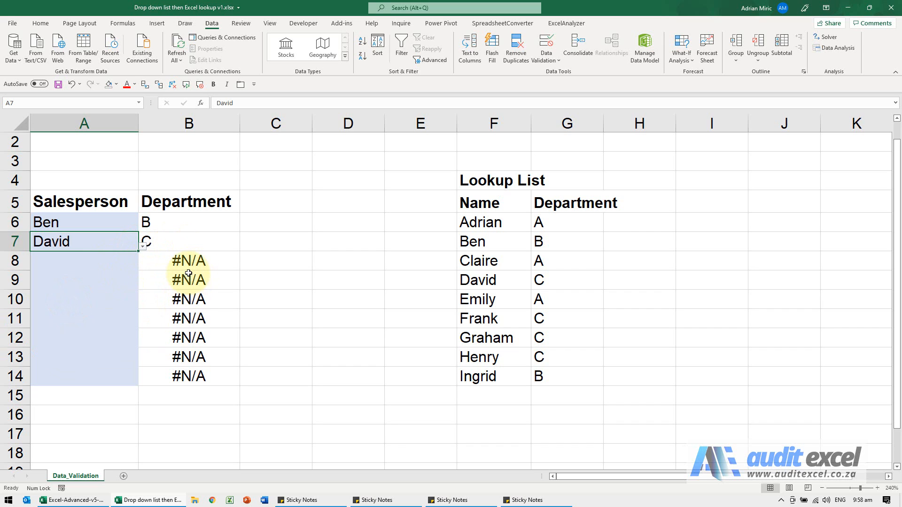
click(188, 223)
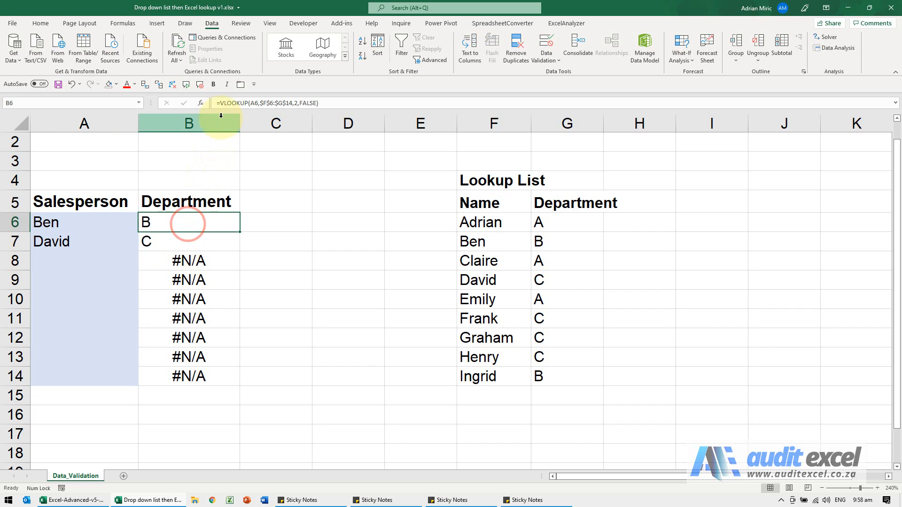
Wrap B6 in IFERROR(...,"") so unchosen rows show blanks, and copy it down to B14
double_click(188, 222)
text(iferror()
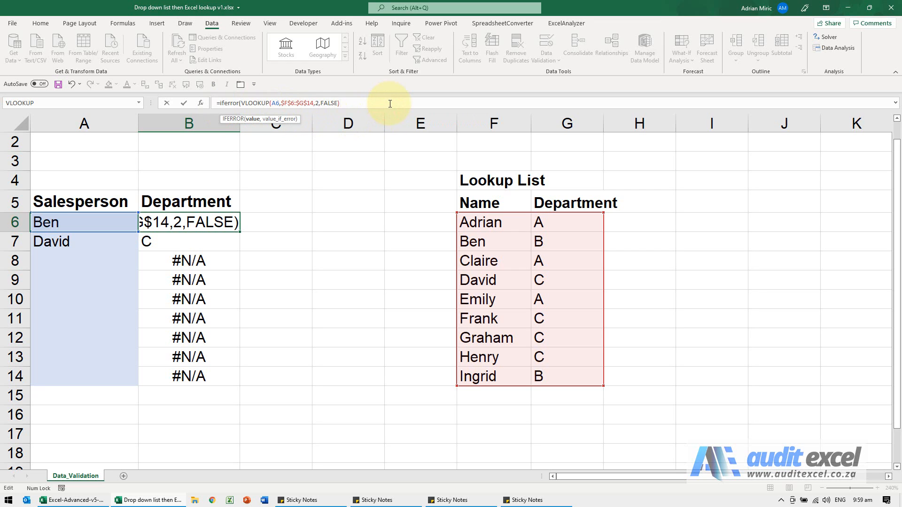
text(,"")
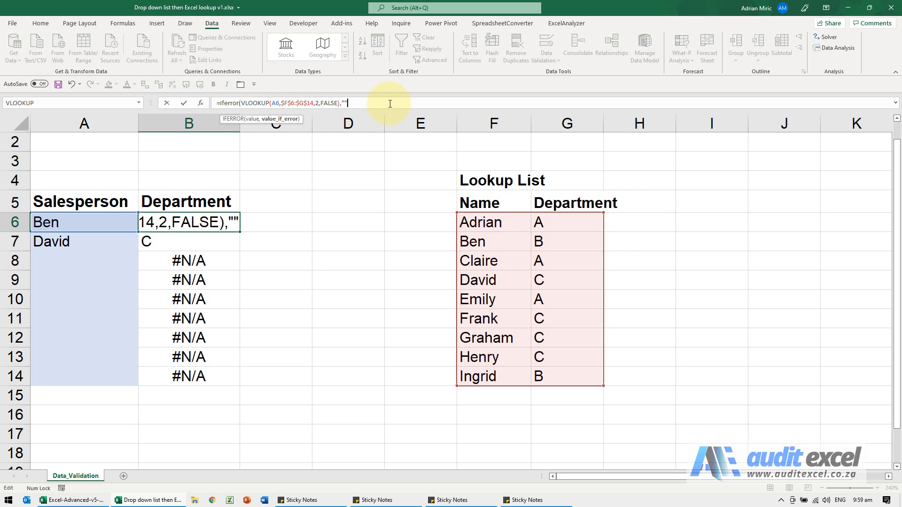
key(Enter)
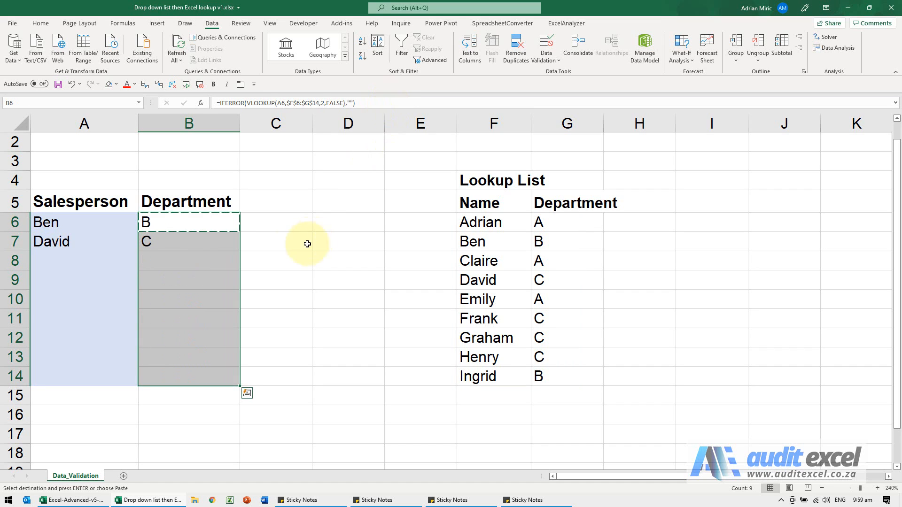
click(103, 262)
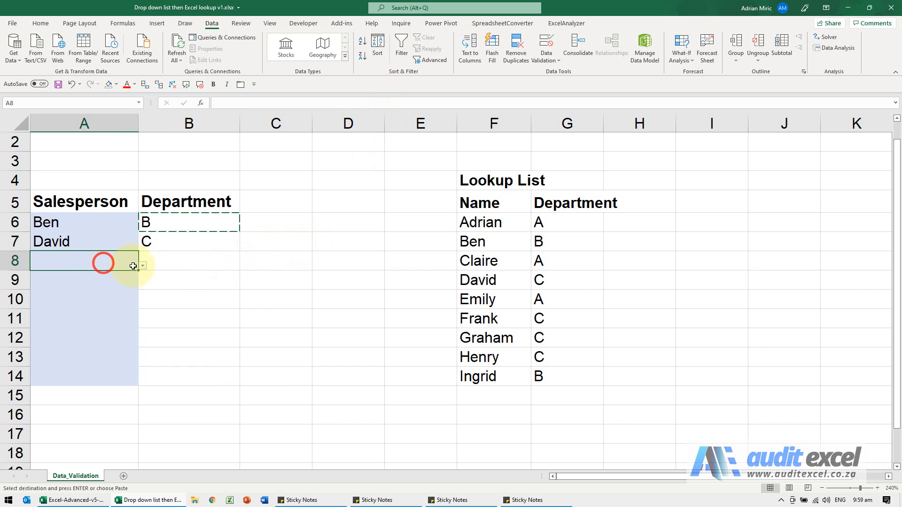